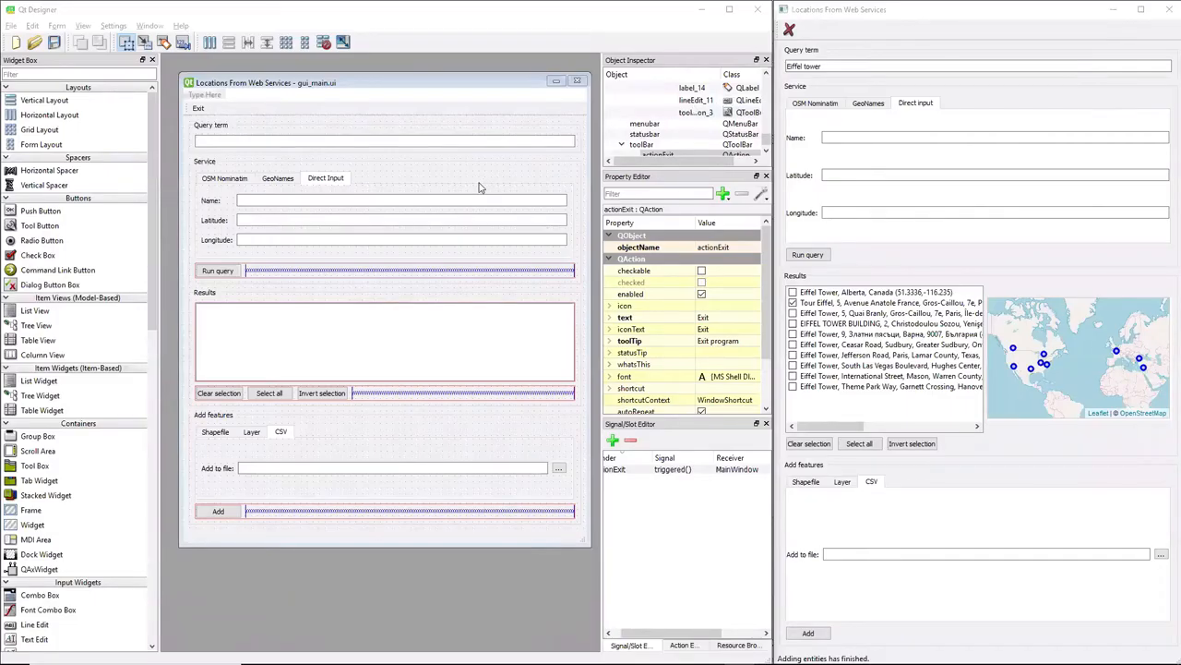
mouse_move(425, 194)
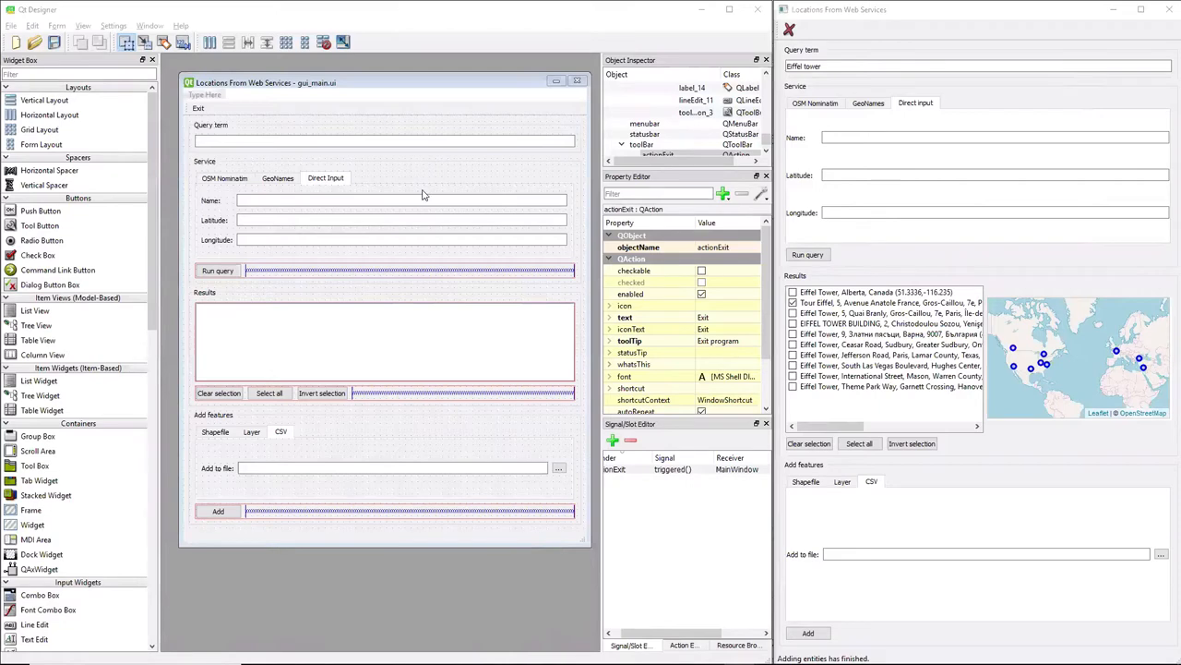
mouse_move(375, 236)
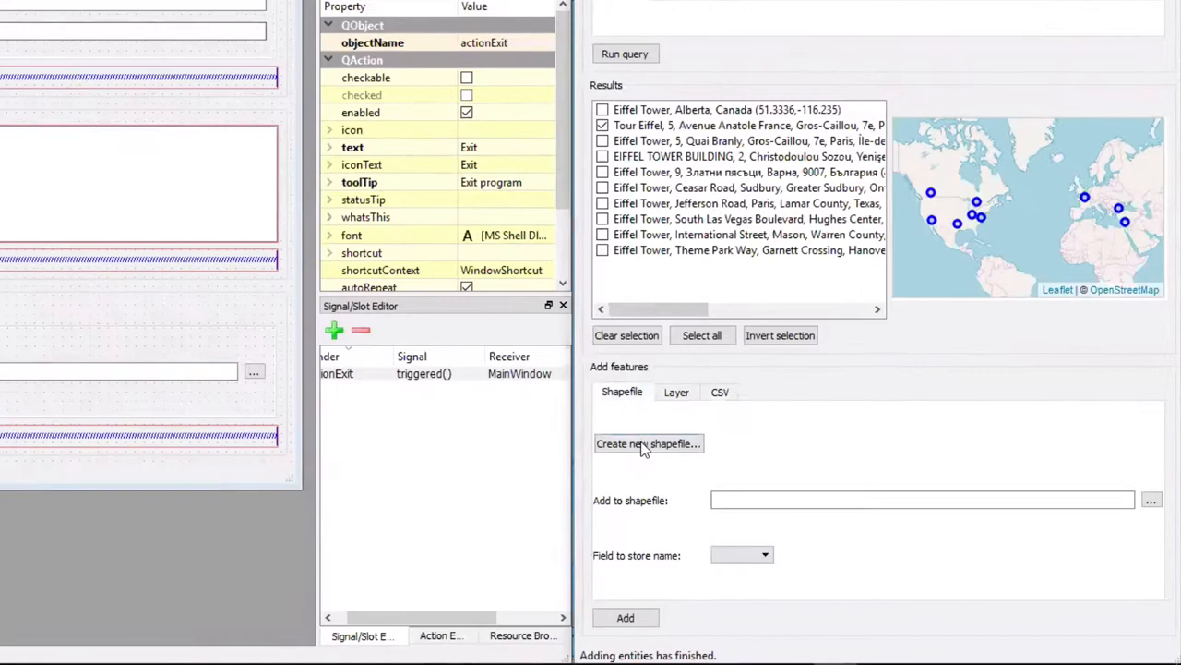
Inspect the existing Create shapefile dialog for reference, then dismiss it
left_click(648, 443)
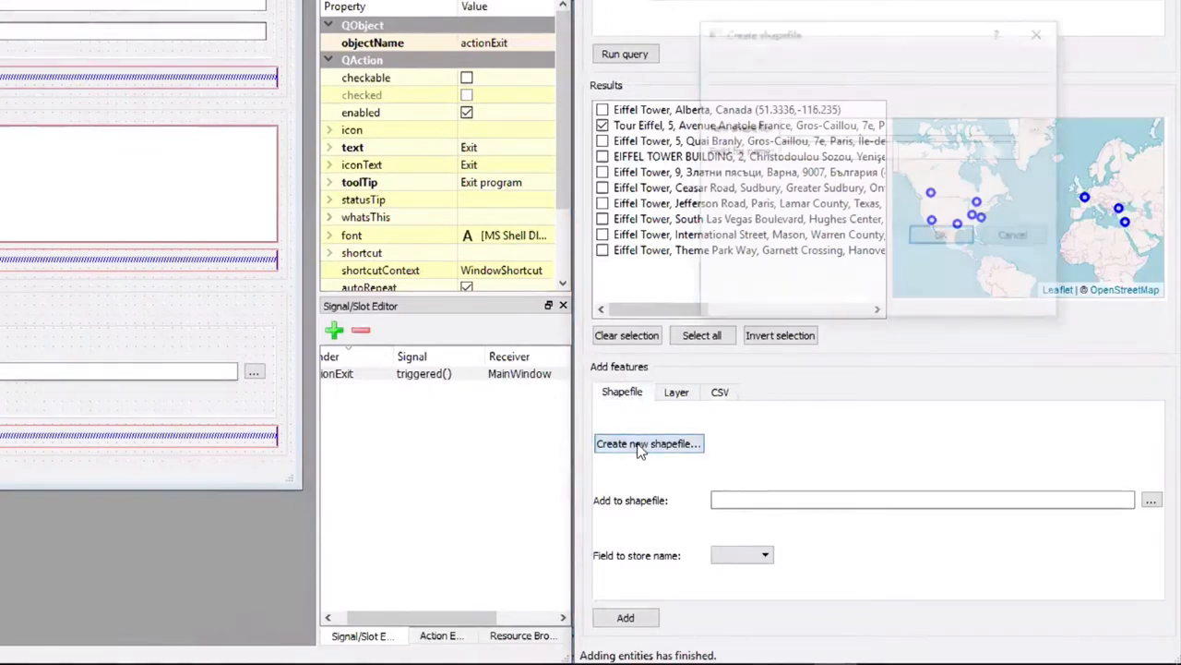
left_click(649, 443)
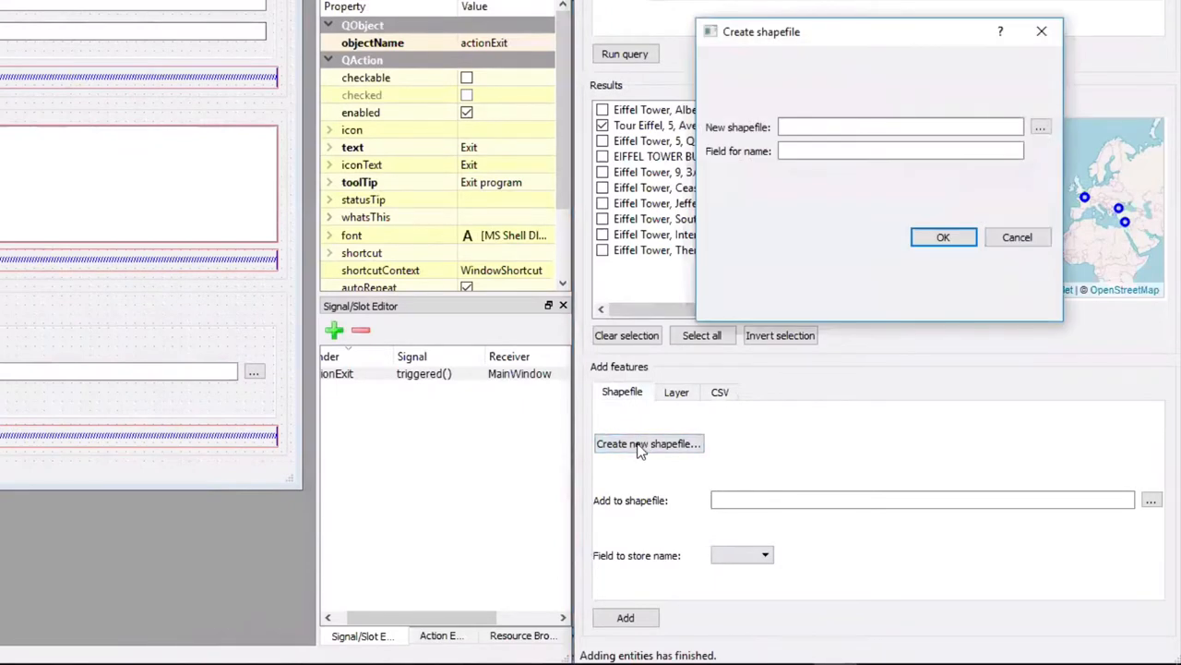
mouse_move(660, 450)
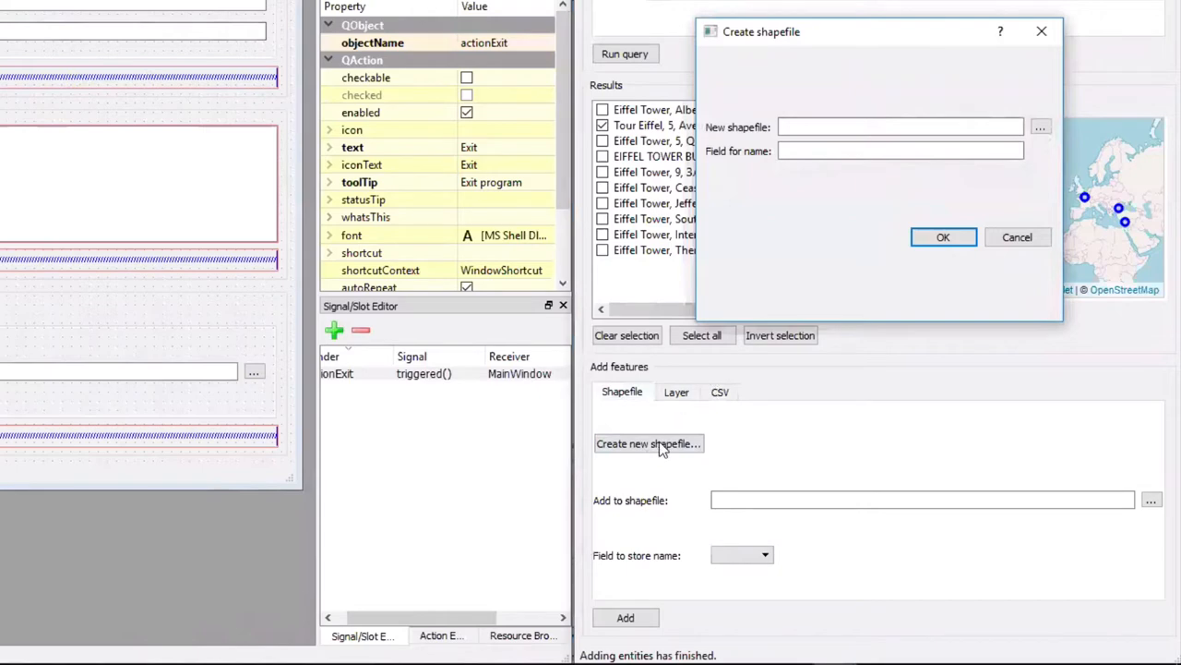
left_click(900, 127)
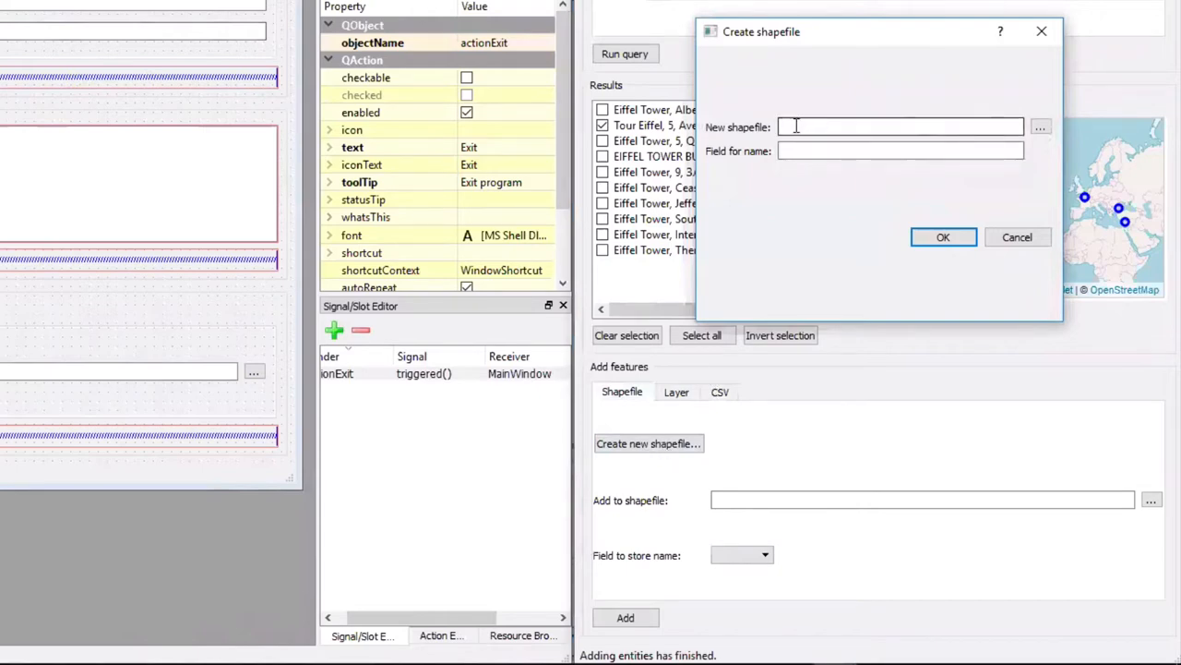
left_click(900, 150)
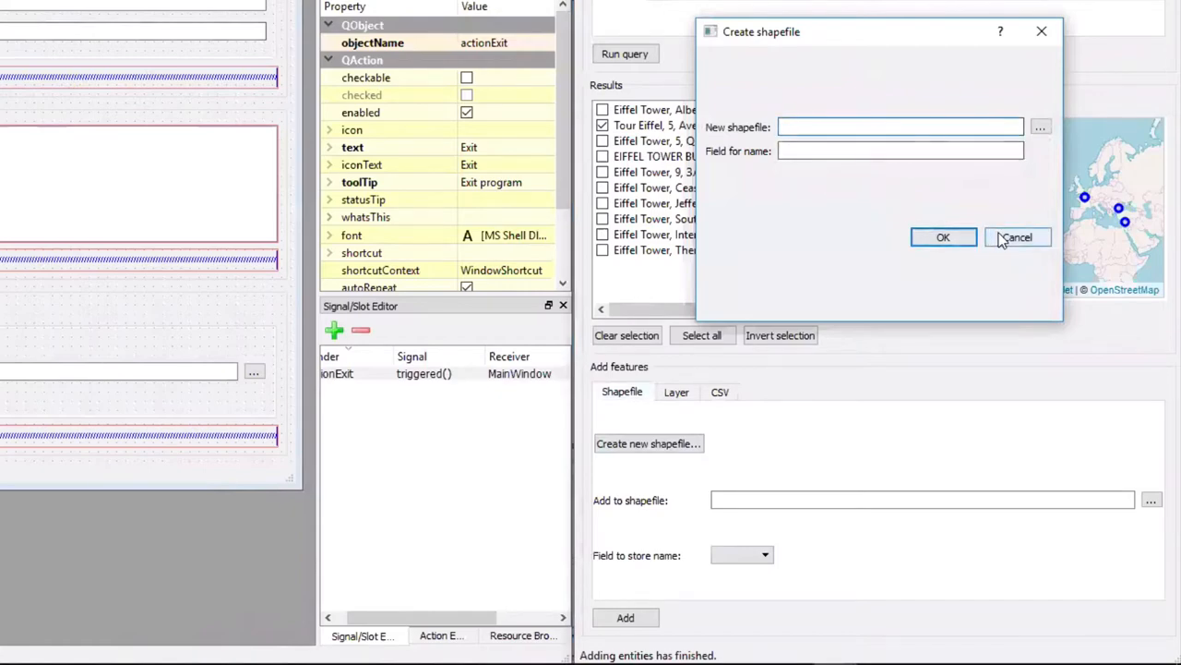
left_click(1017, 237)
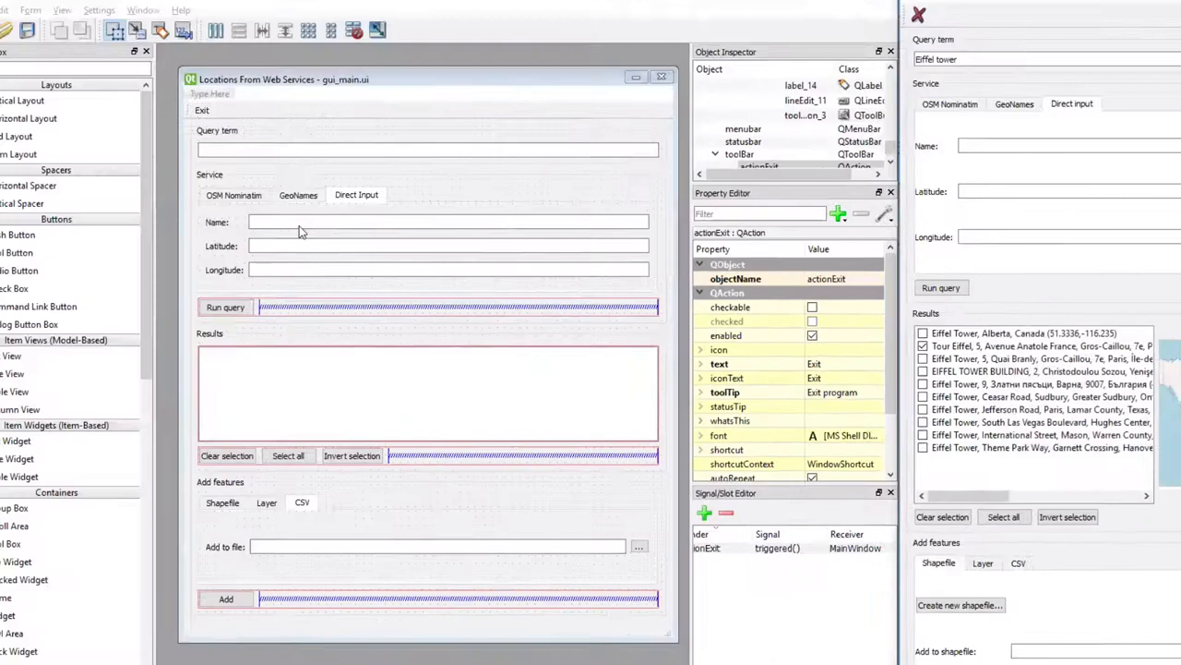
Create a new form from the 'Dialog with Buttons Bottom' template
left_click(14, 31)
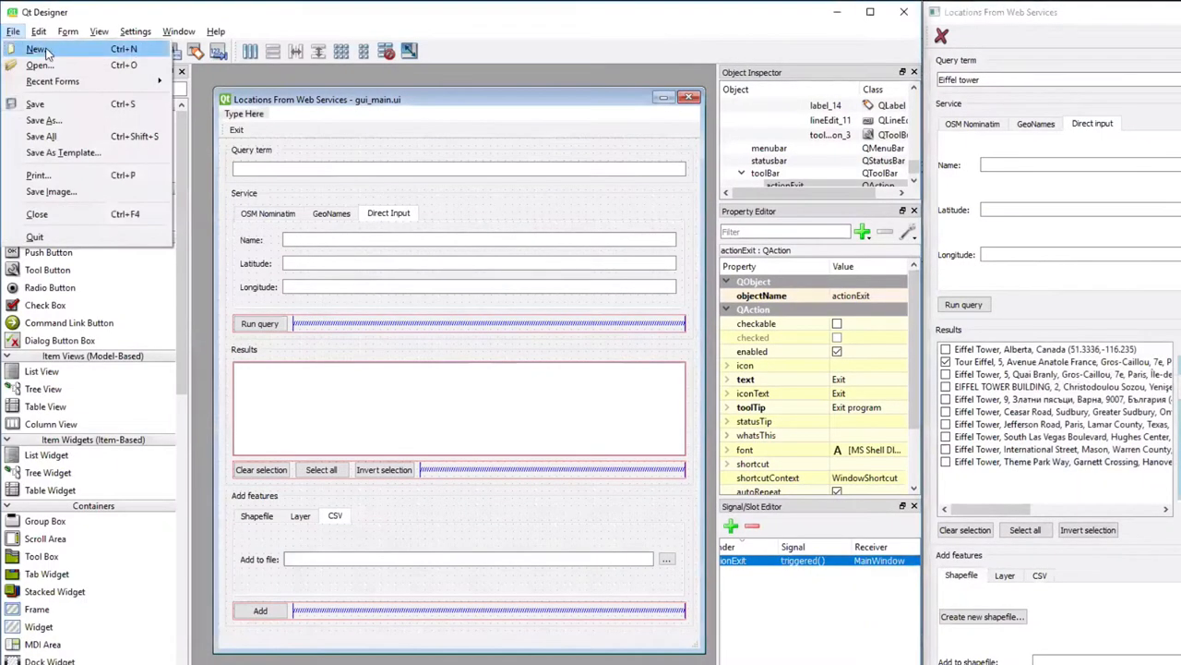
left_click(37, 48)
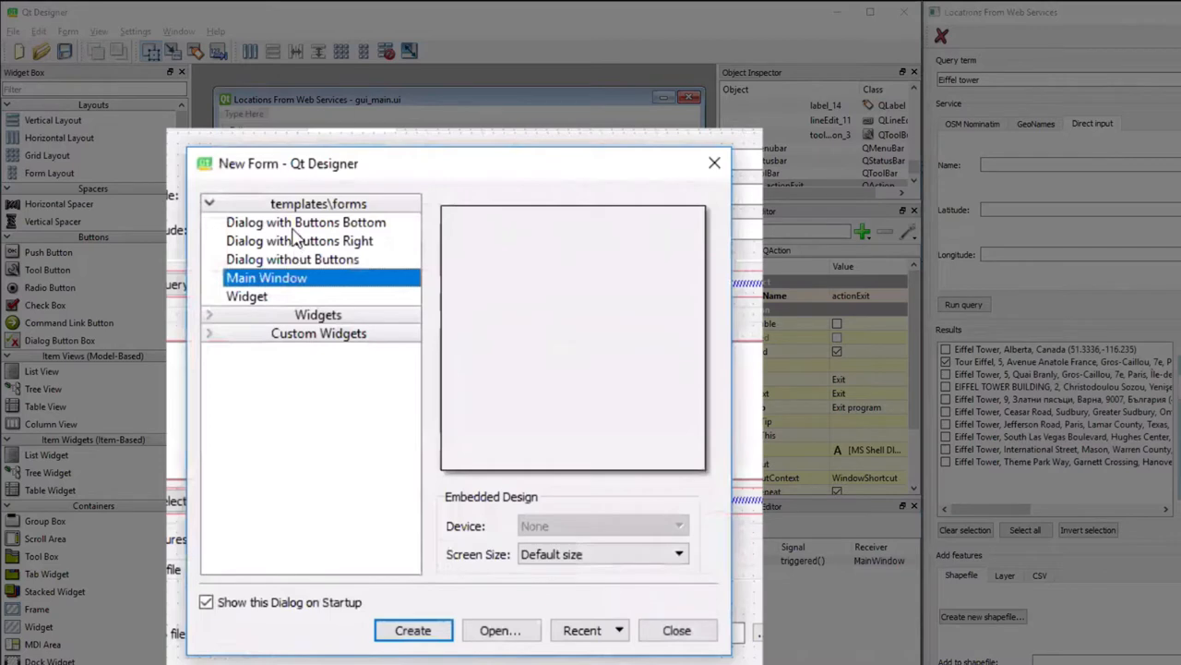
left_click(305, 222)
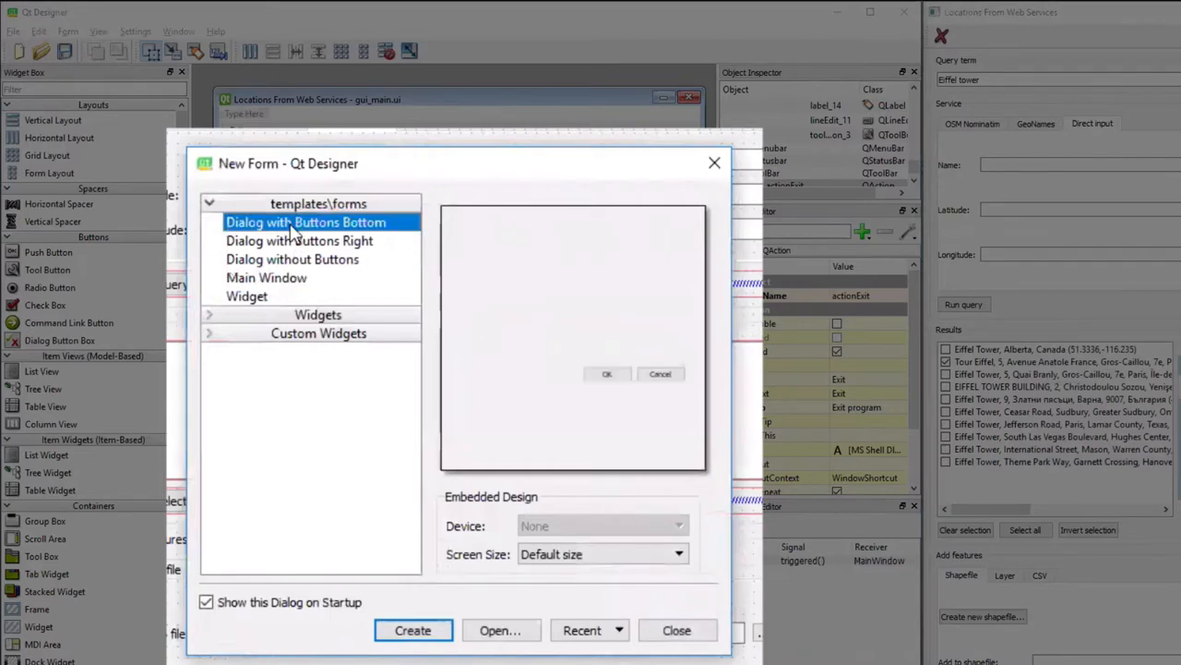
mouse_move(411, 598)
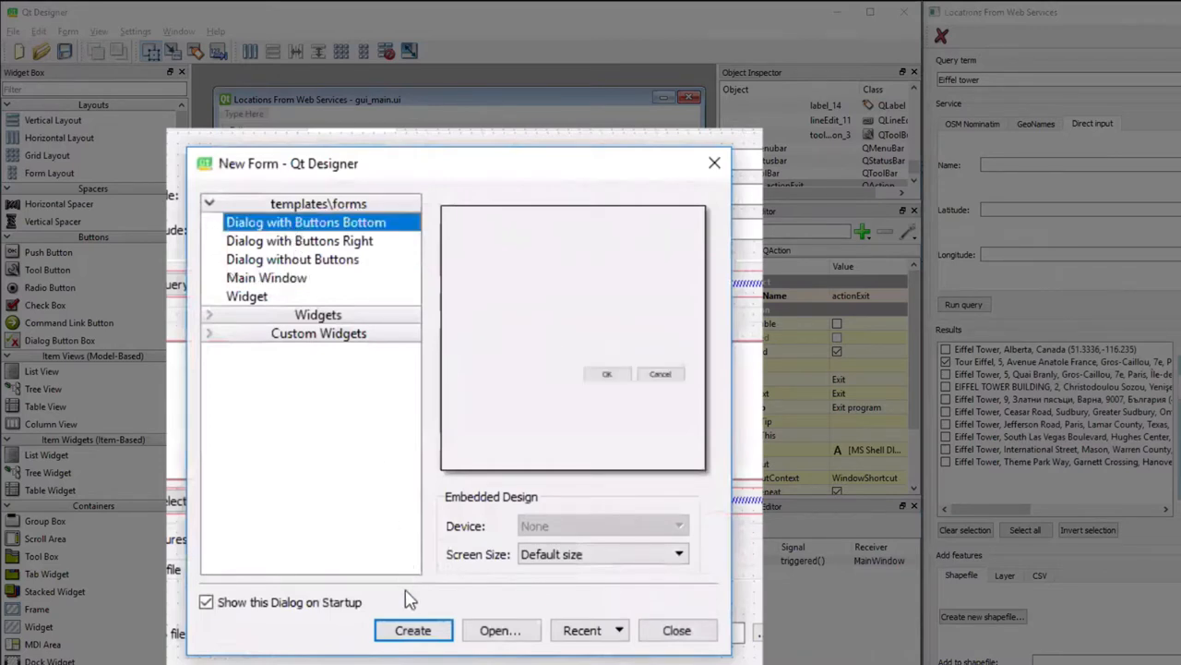
left_click(413, 629)
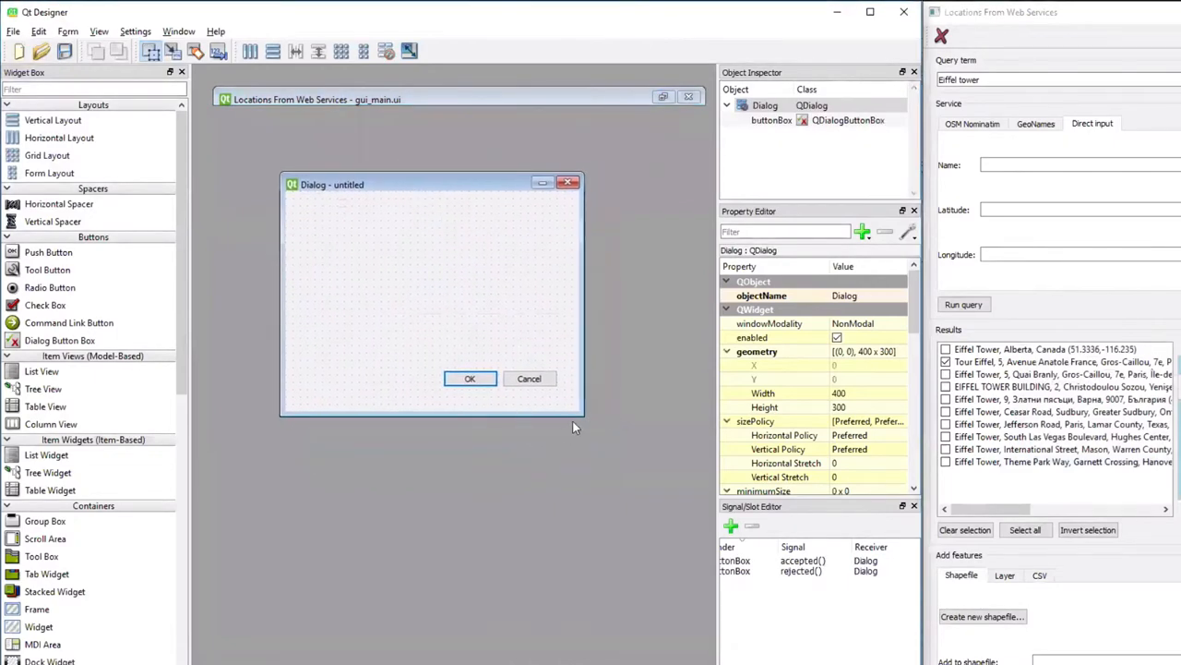
Resize the dialog to 424 by 350 and set windowTitle to 'Create shapefile'
left_click_drag(583, 420, 600, 455)
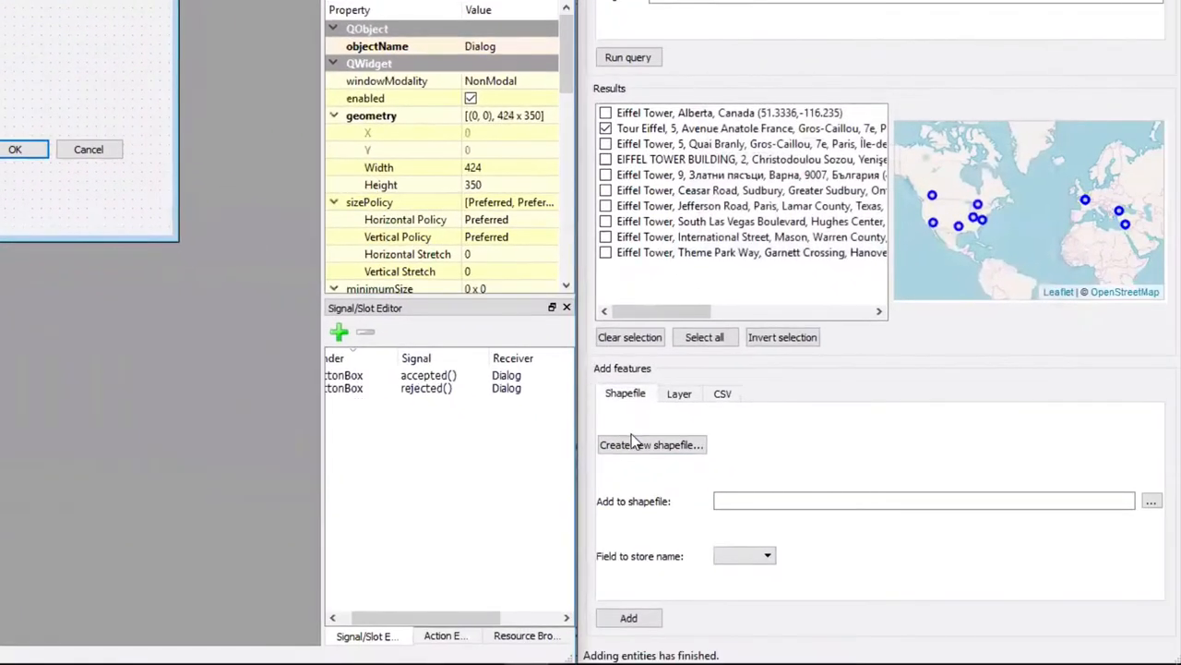
left_click(651, 444)
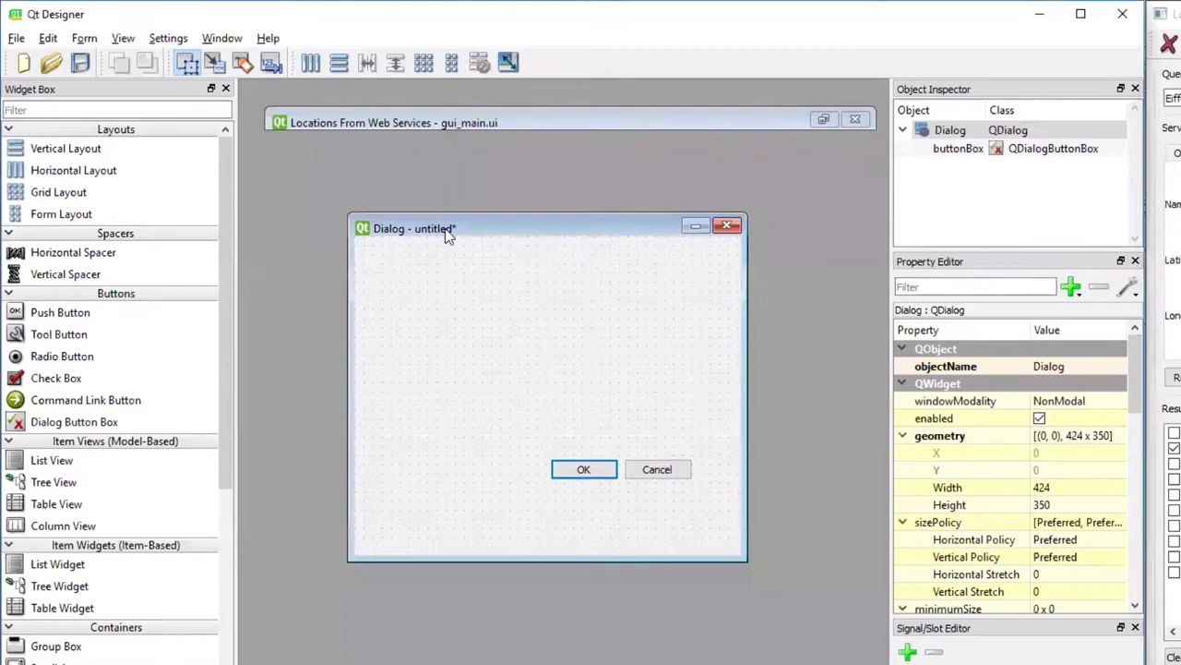
scroll("down", 3)
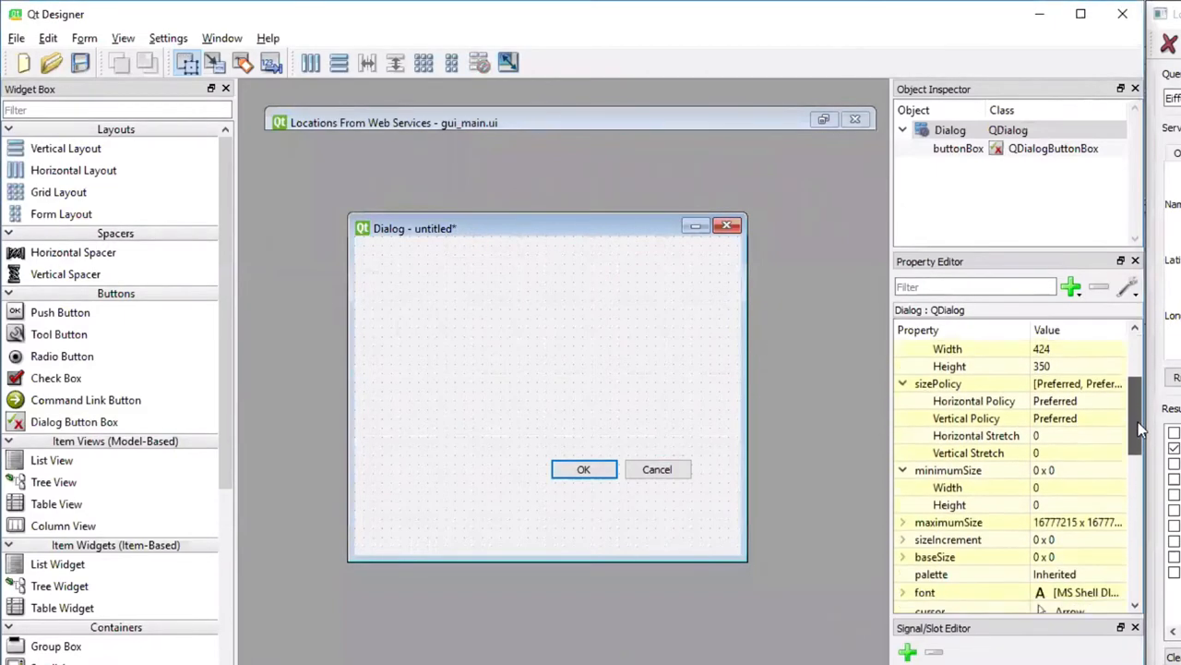
scroll("down", 3)
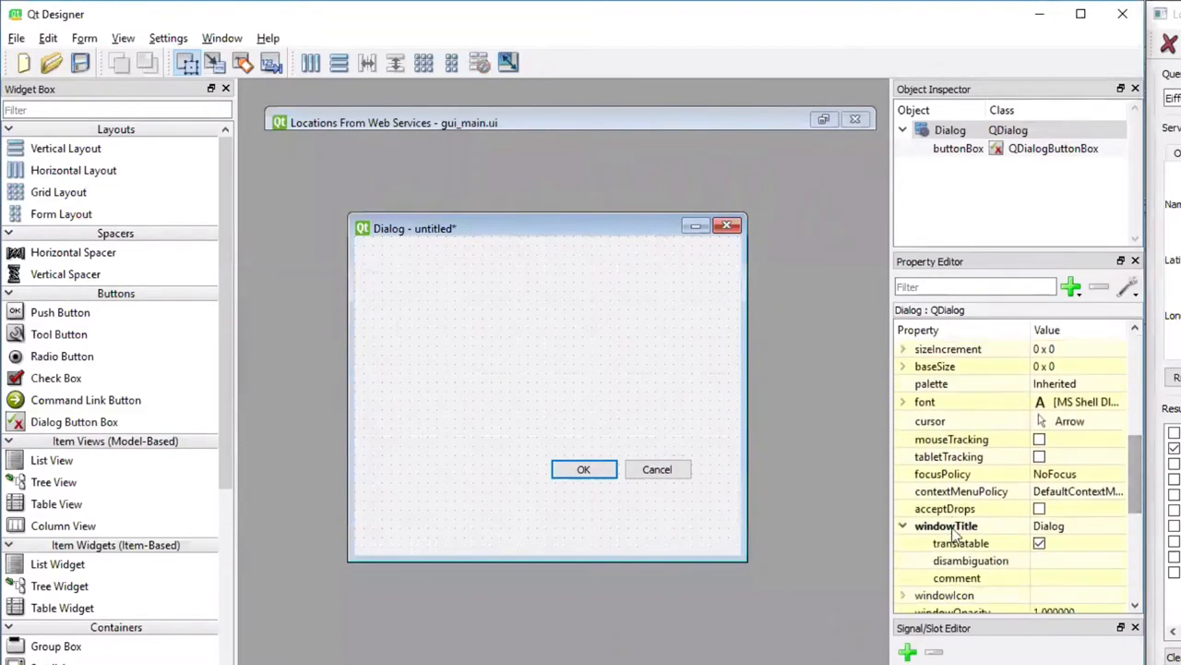
double_click(1078, 525)
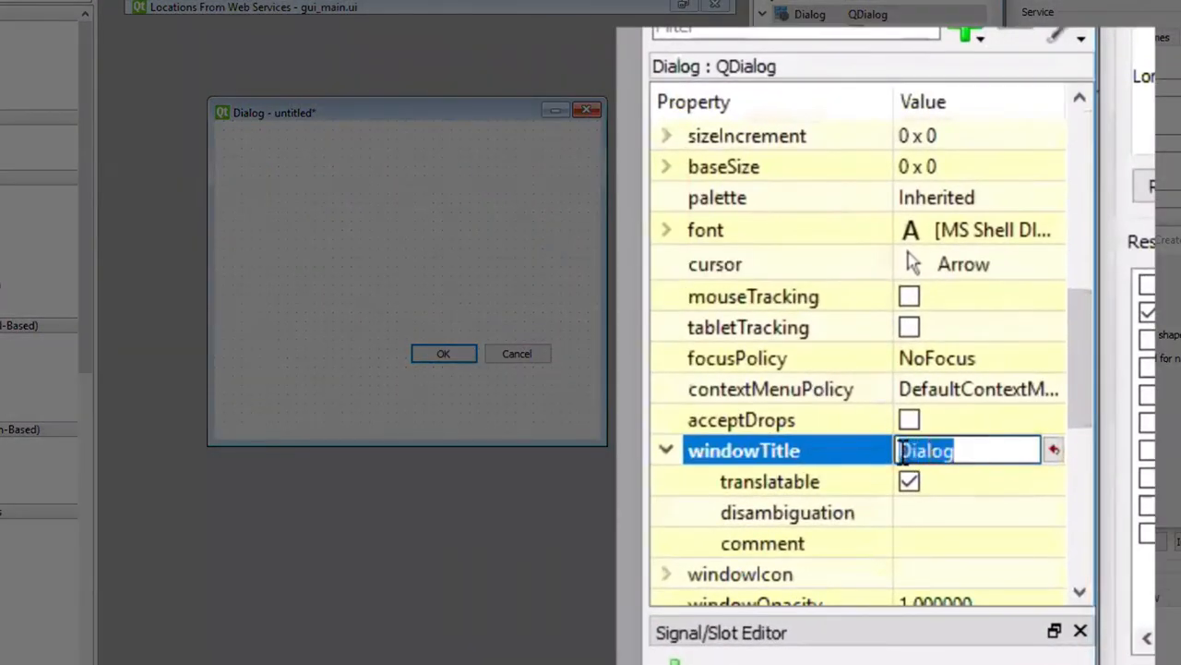
type("Create sha")
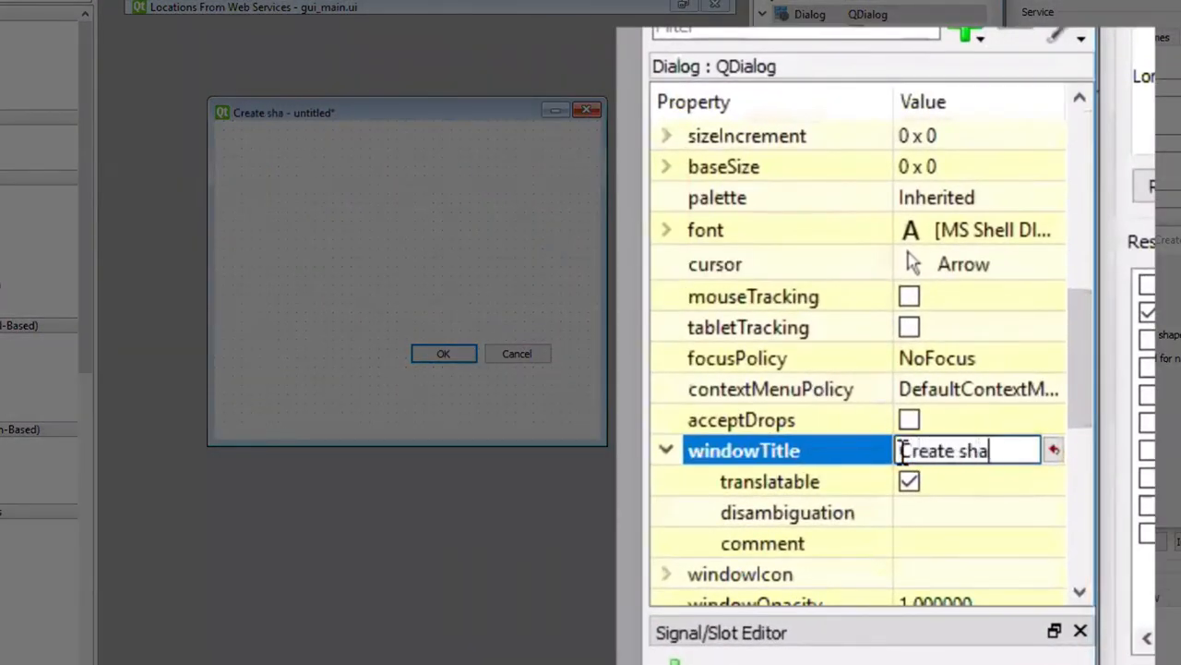
type("pefile")
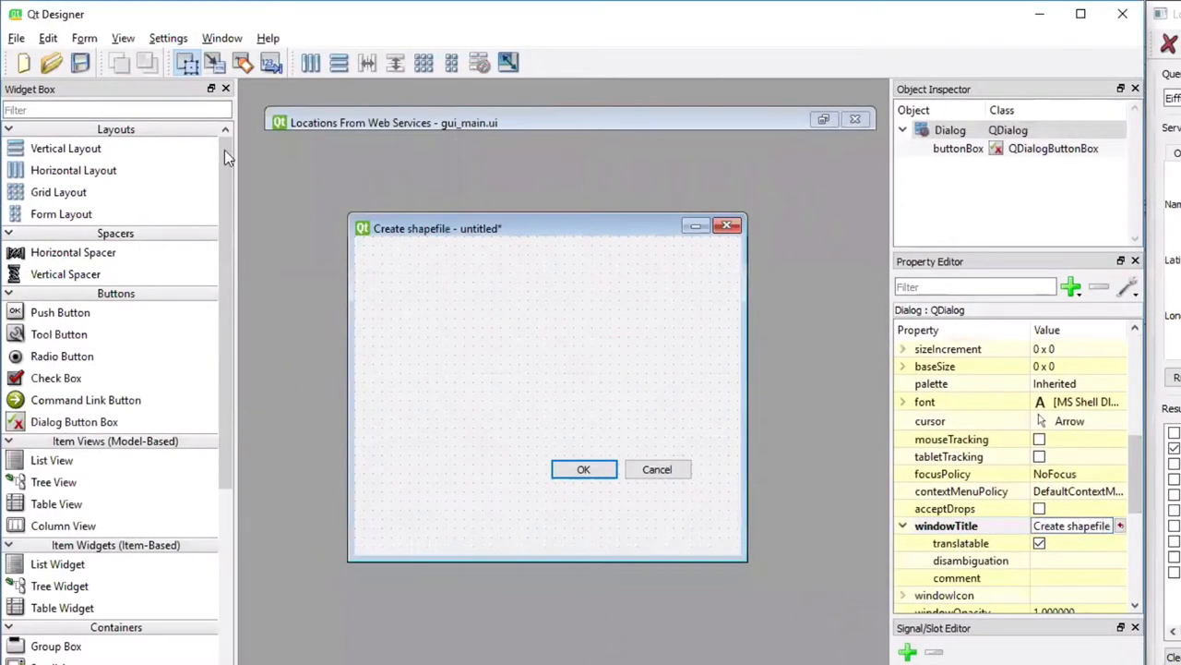
Save the form under the new name gui_newshapefile.ui
left_click(15, 38)
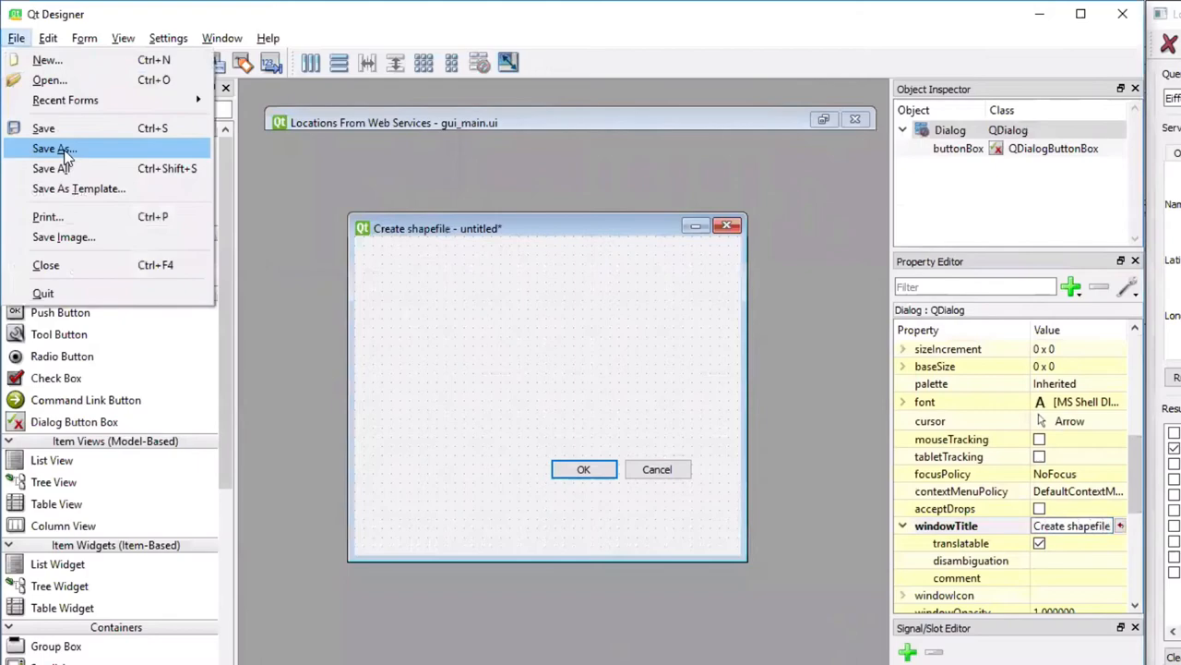
left_click(53, 149)
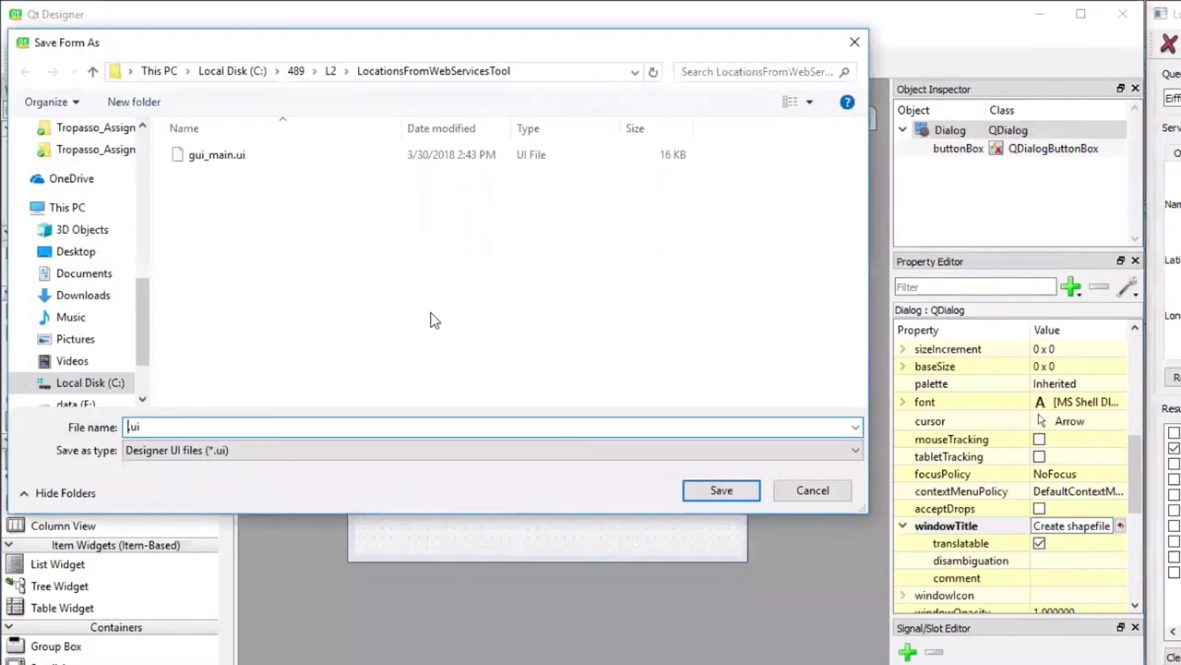
type("gui_")
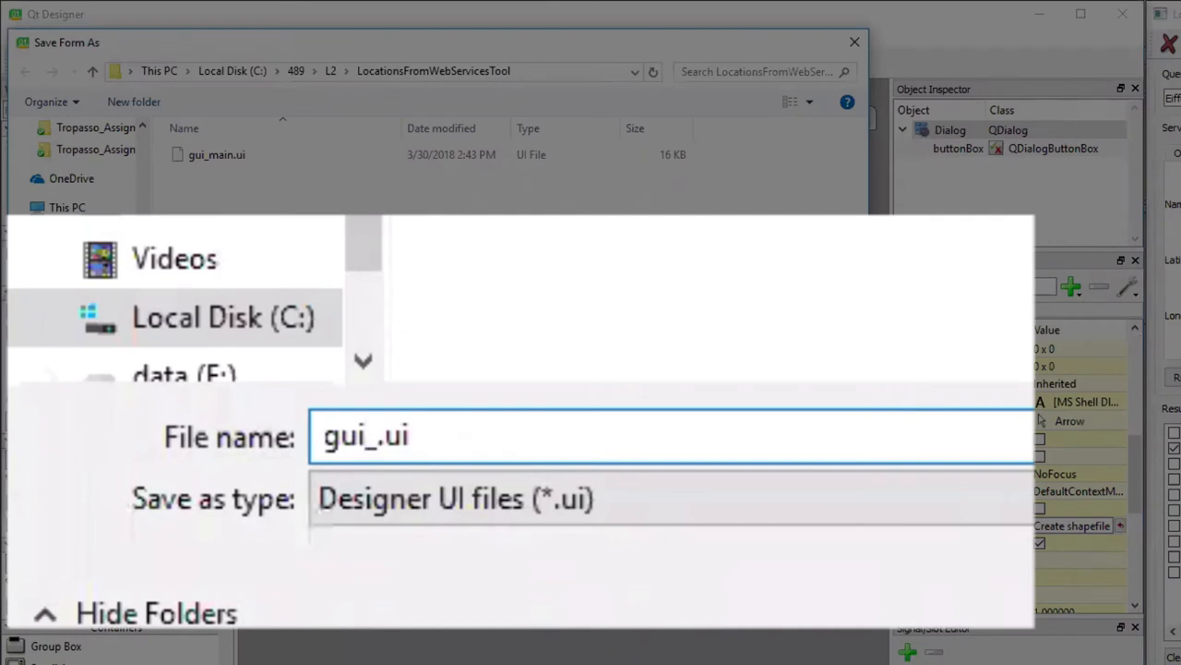
type("newshapefile")
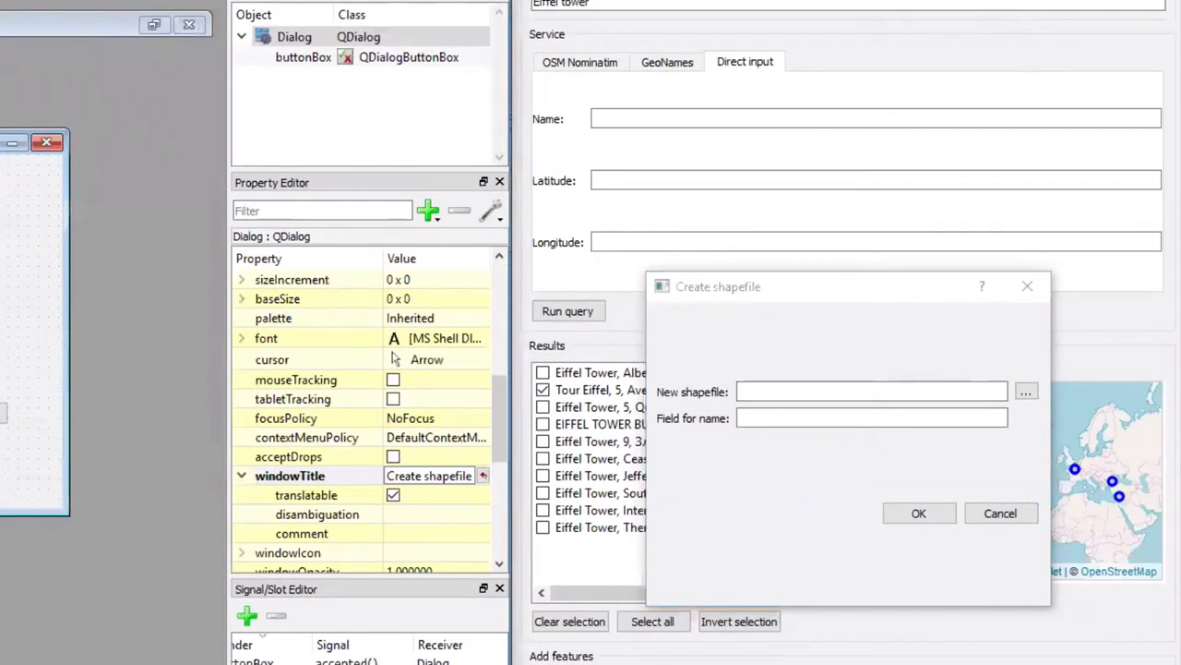
mouse_move(686, 434)
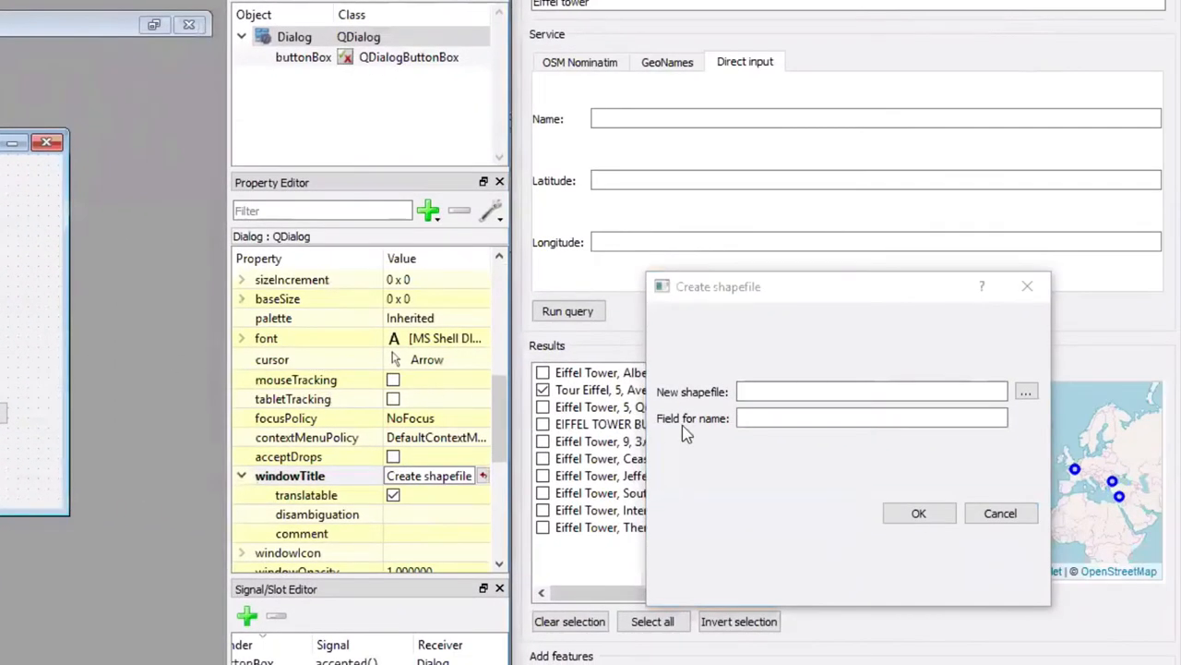
mouse_move(873, 379)
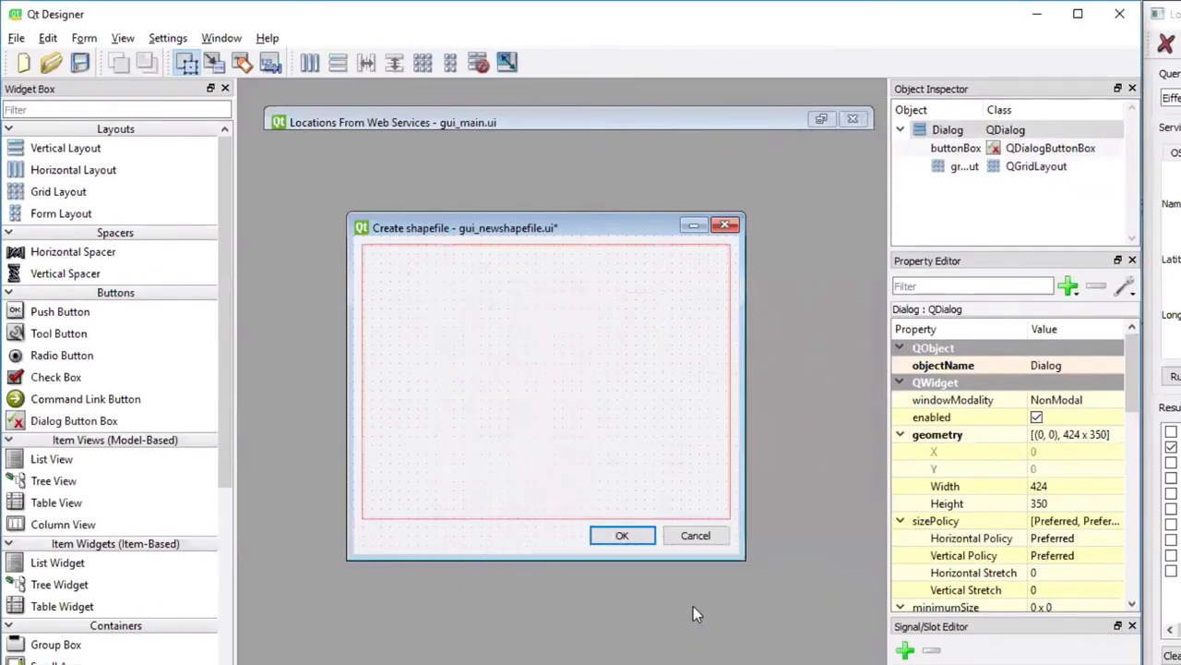
mouse_move(622, 535)
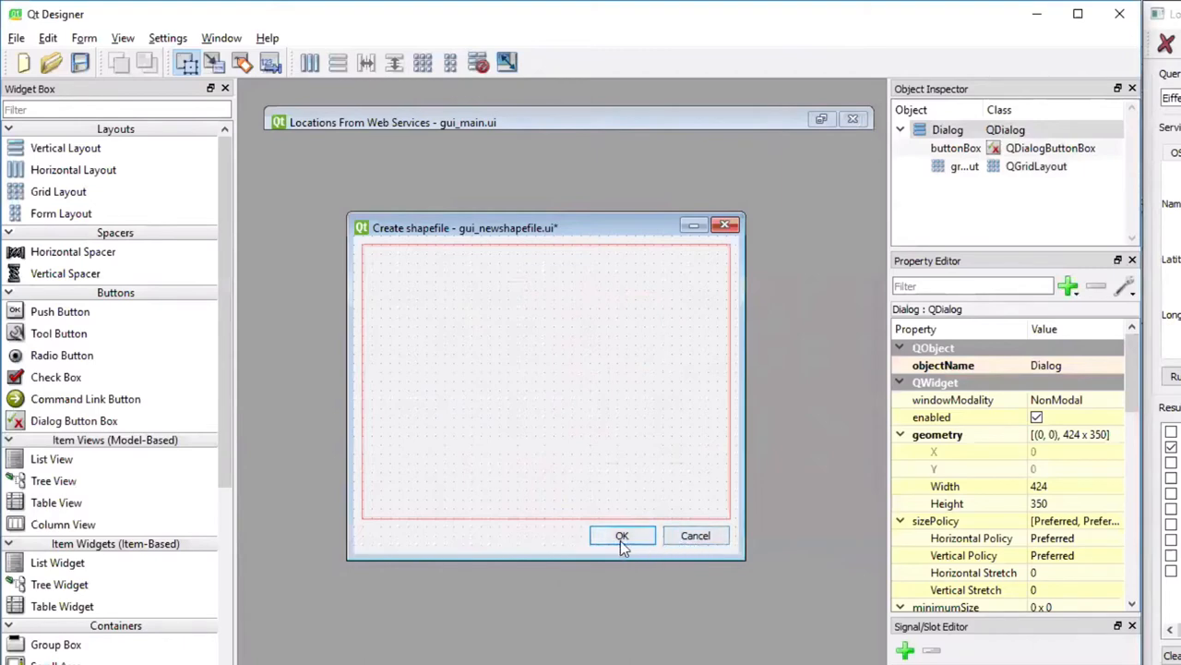
mouse_move(668, 550)
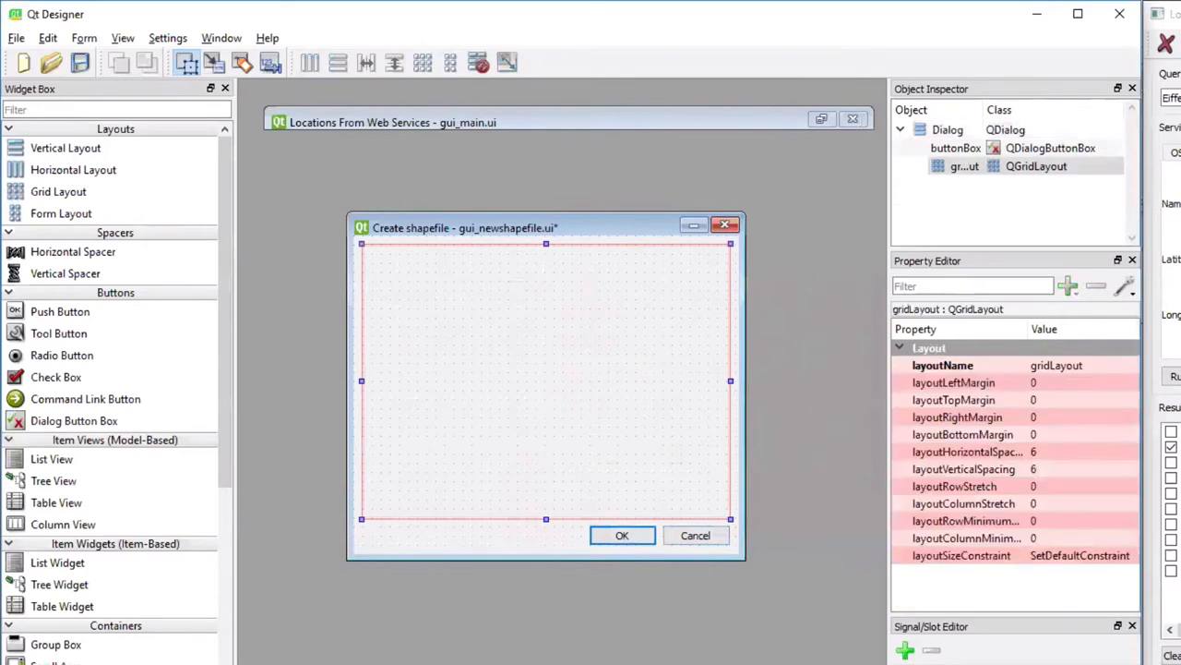
mouse_move(325, 569)
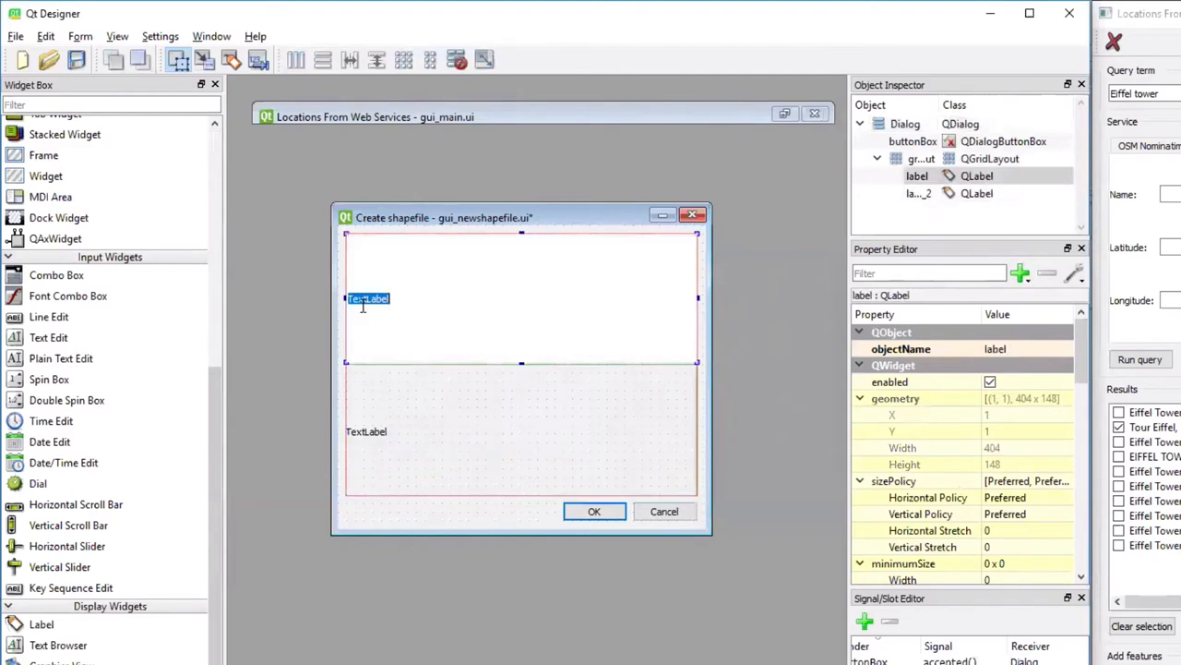
Type 'New shapefile:' and 'Field for name:' into the two grid TextLabels
type("NEw shpa")
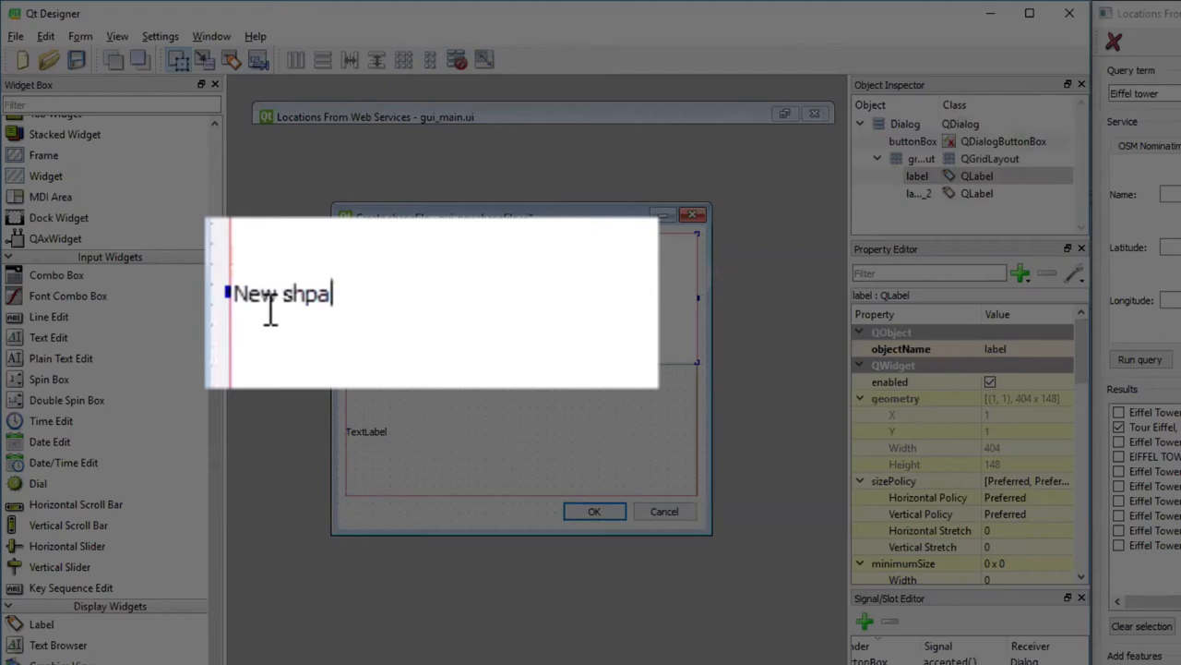
type("pefile:")
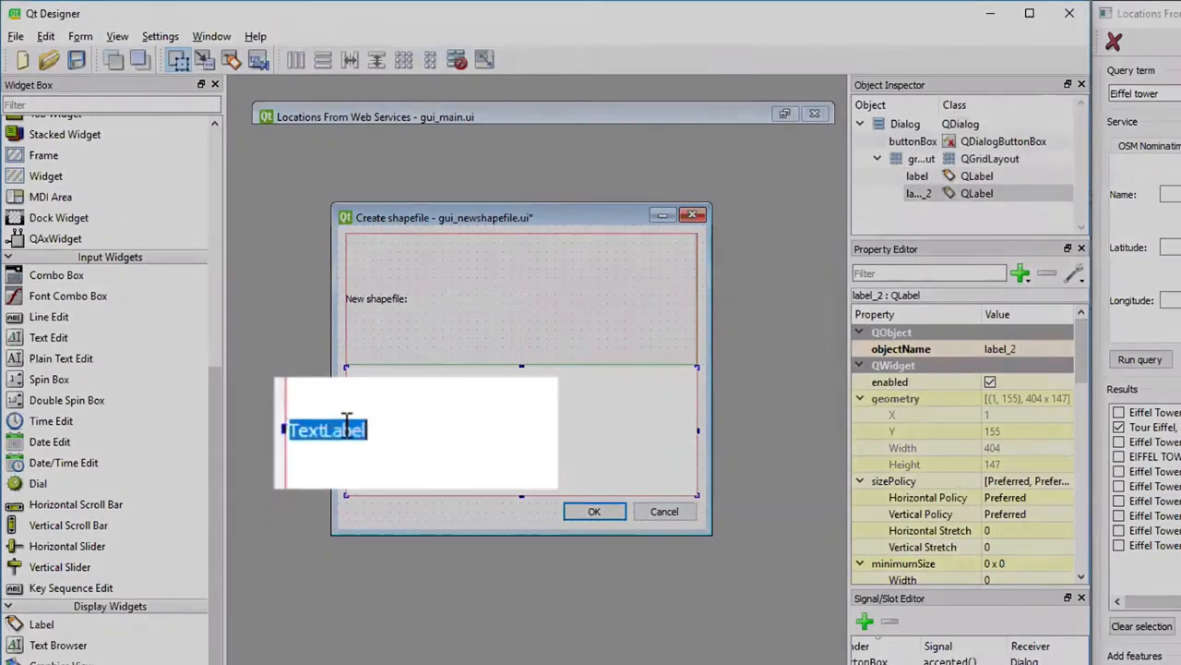
type("Field fi")
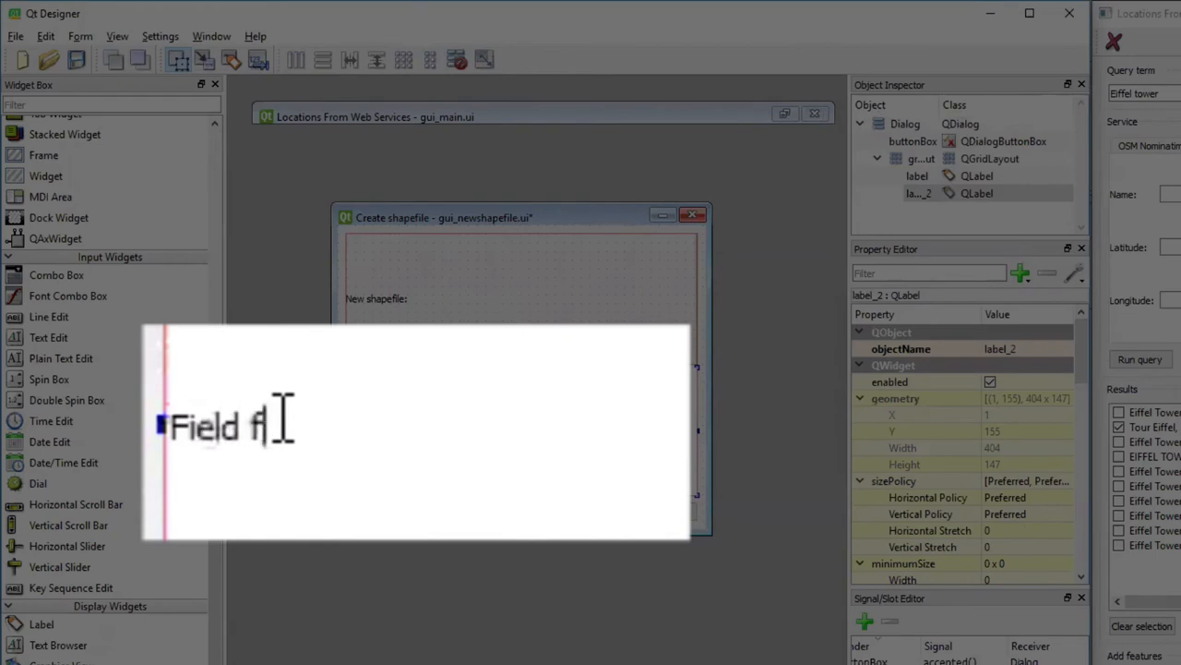
type("or name:")
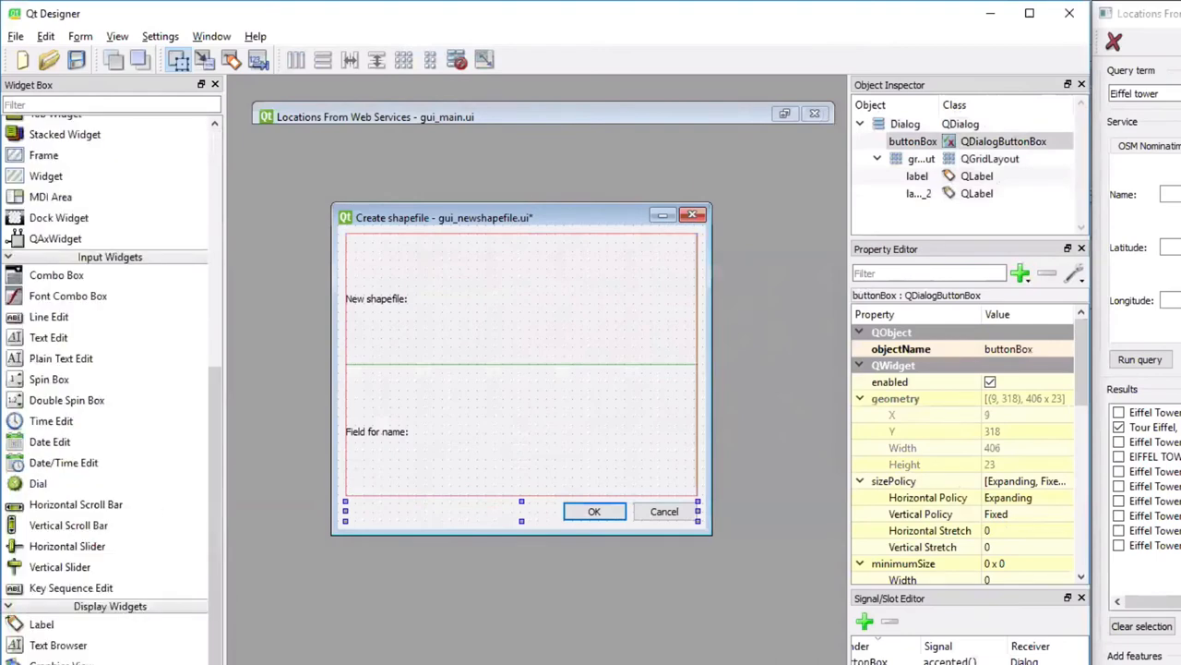
mouse_move(58, 323)
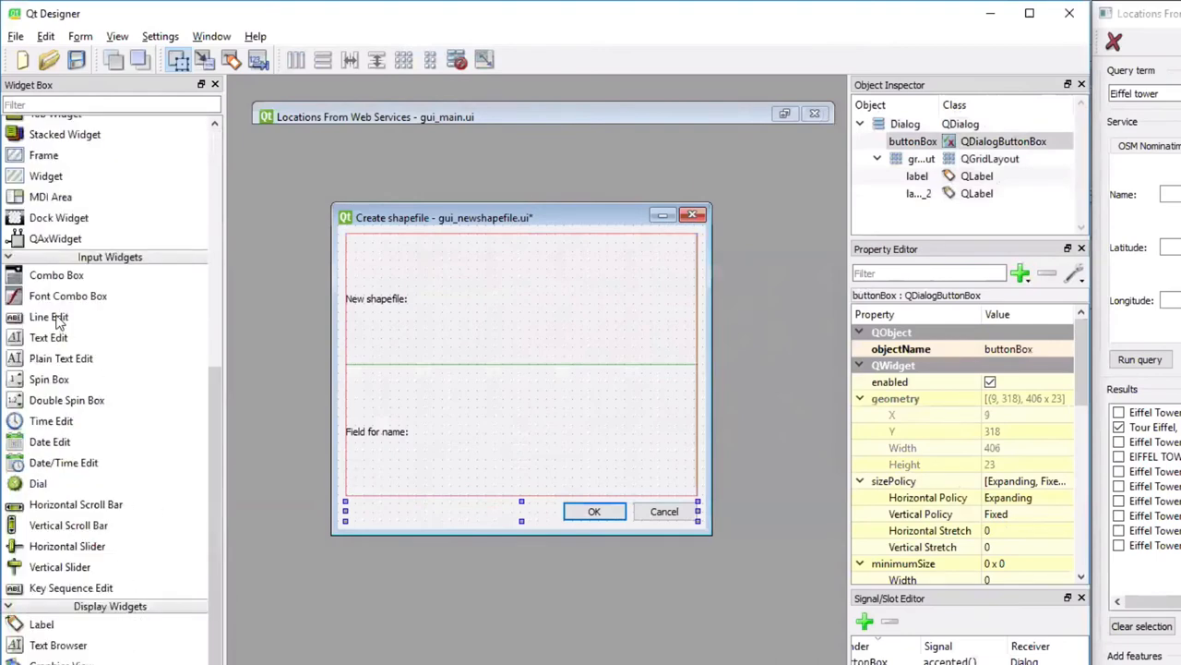
Add Line Edits beside both labels, then select the OK/Cancel button box
left_click_drag(48, 316, 655, 305)
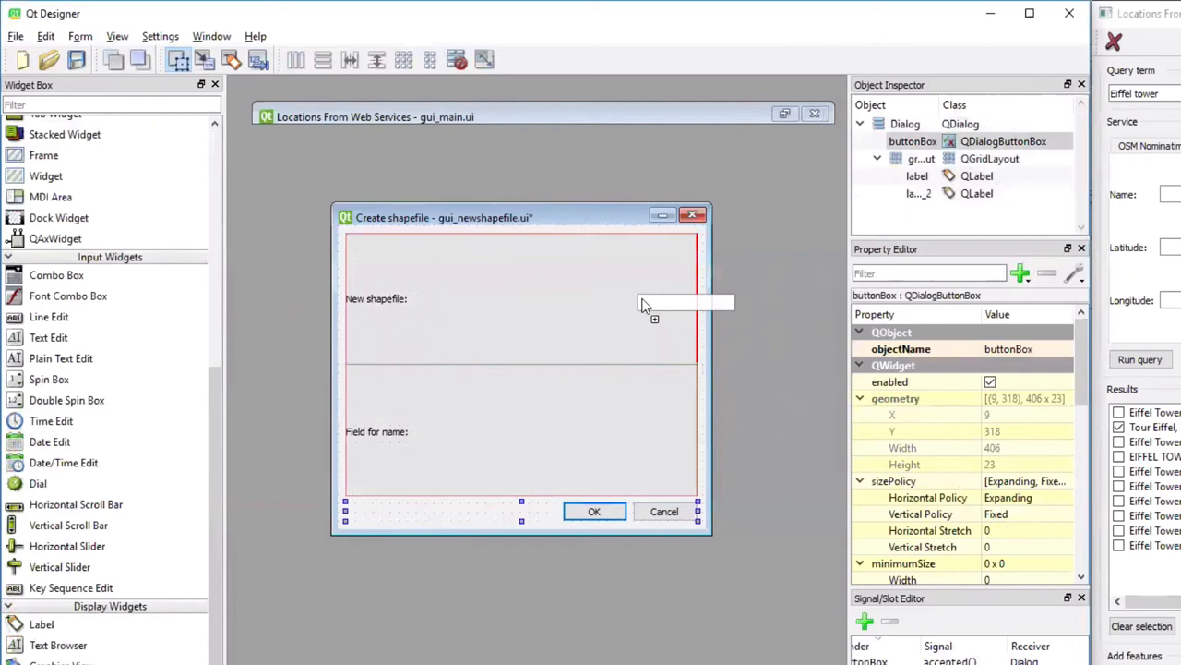
left_click_drag(49, 316, 554, 243)
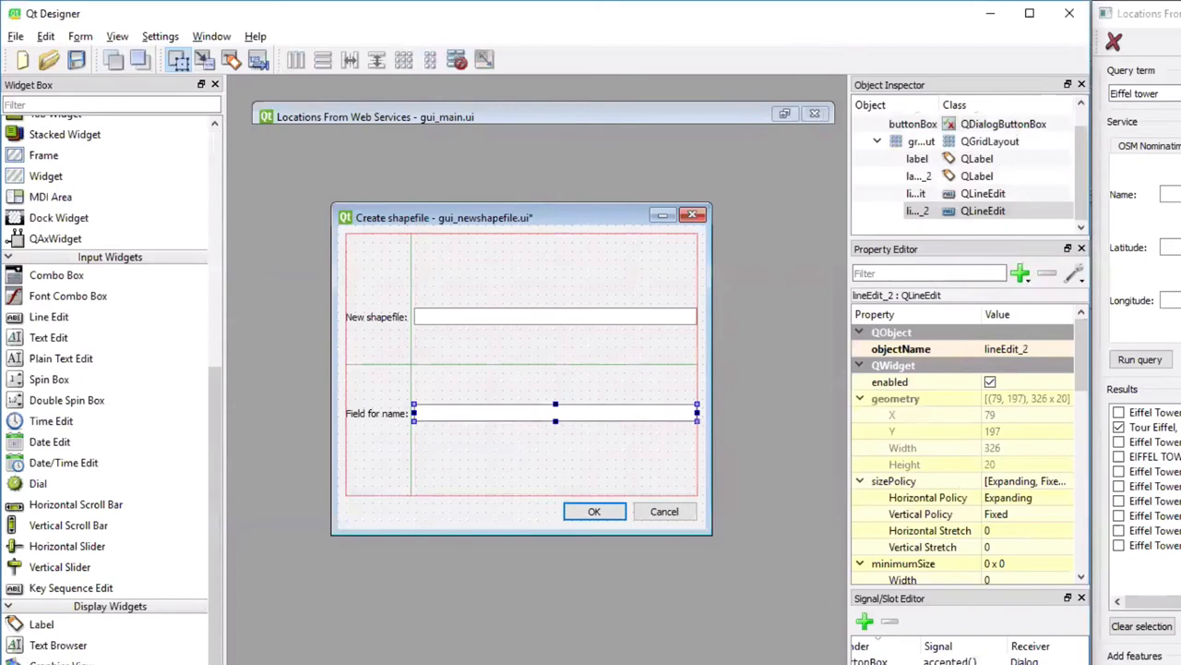
mouse_move(222, 402)
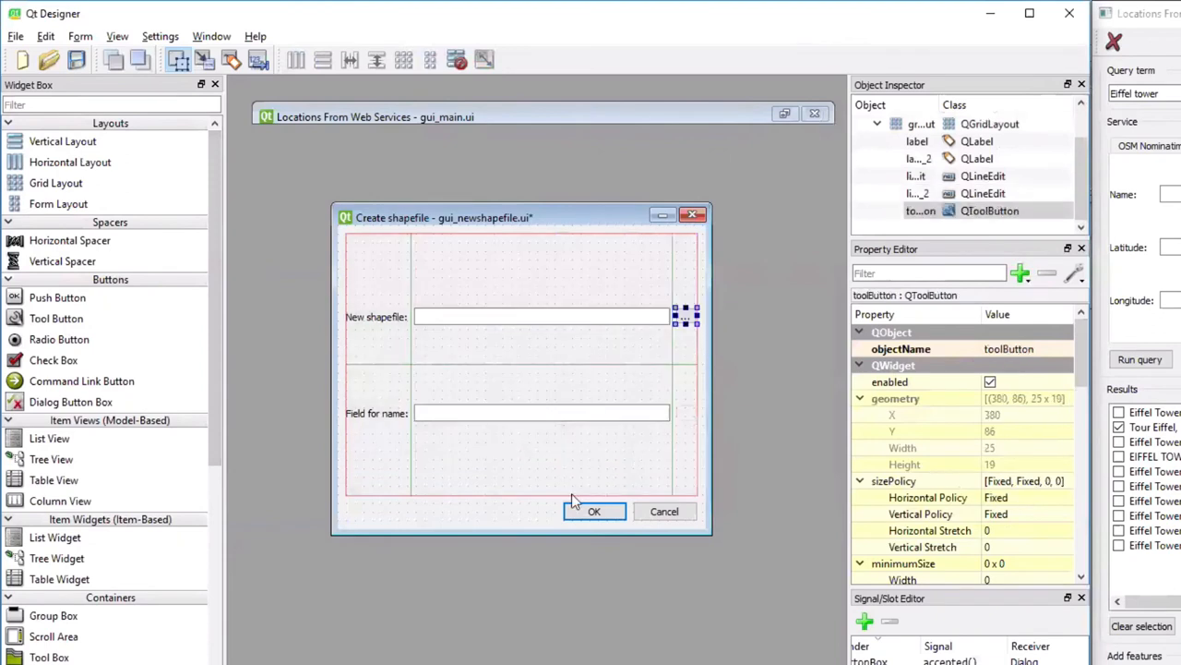
left_click(594, 511)
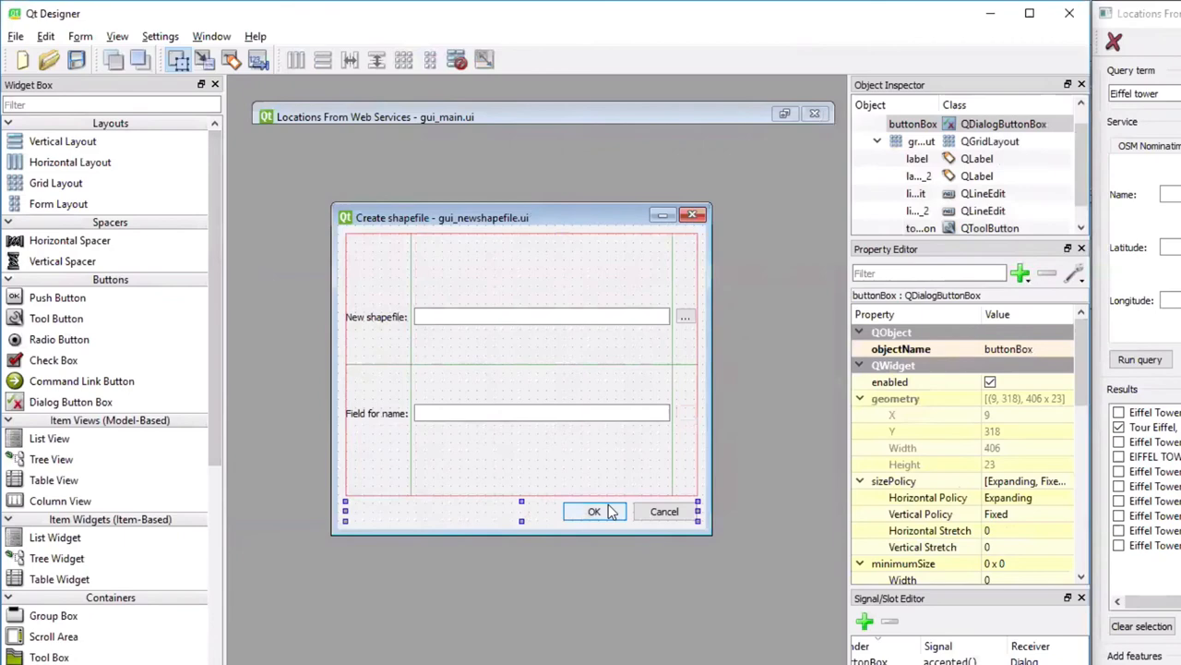
mouse_move(450, 443)
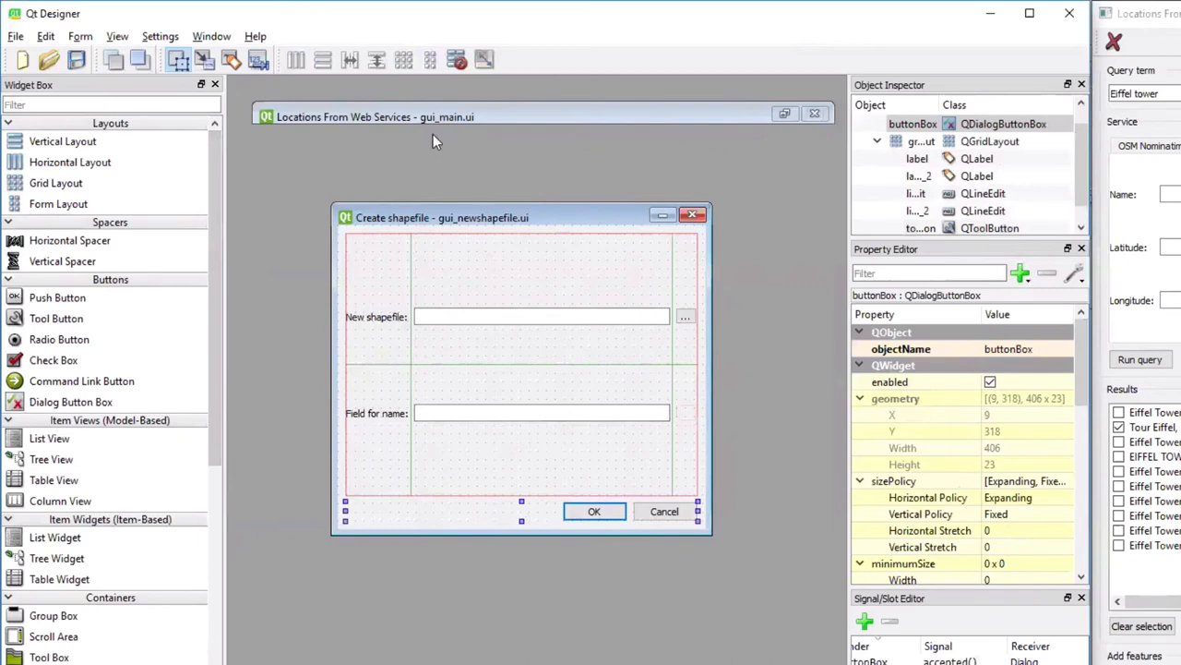
mouse_move(461, 129)
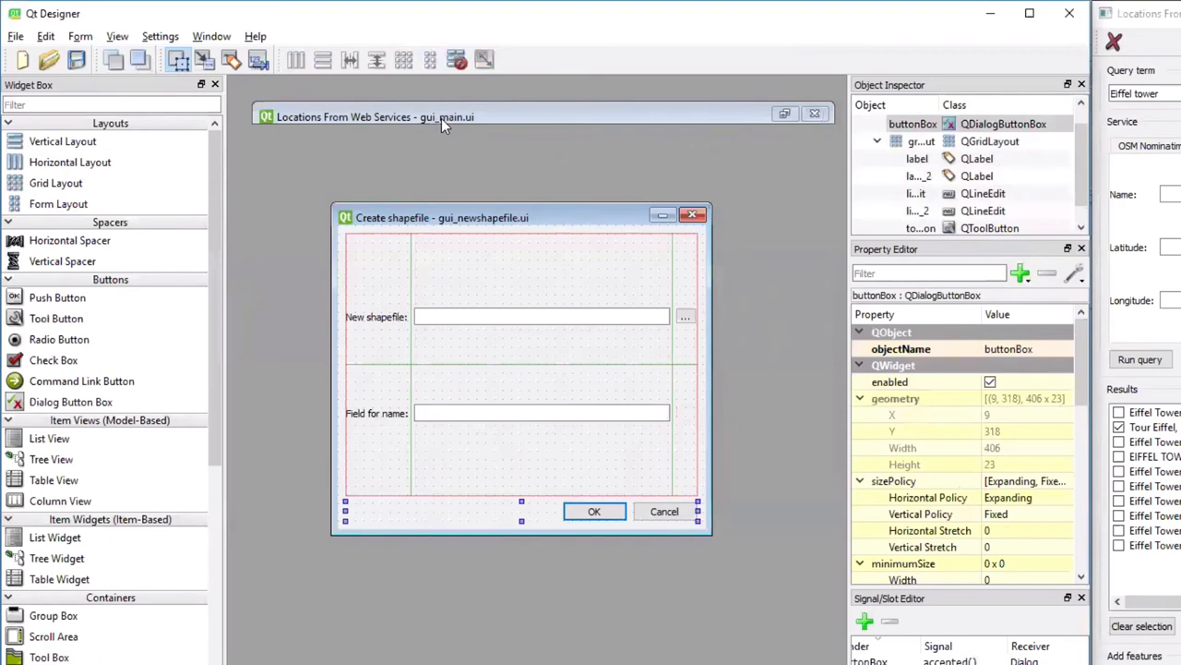
mouse_move(505, 191)
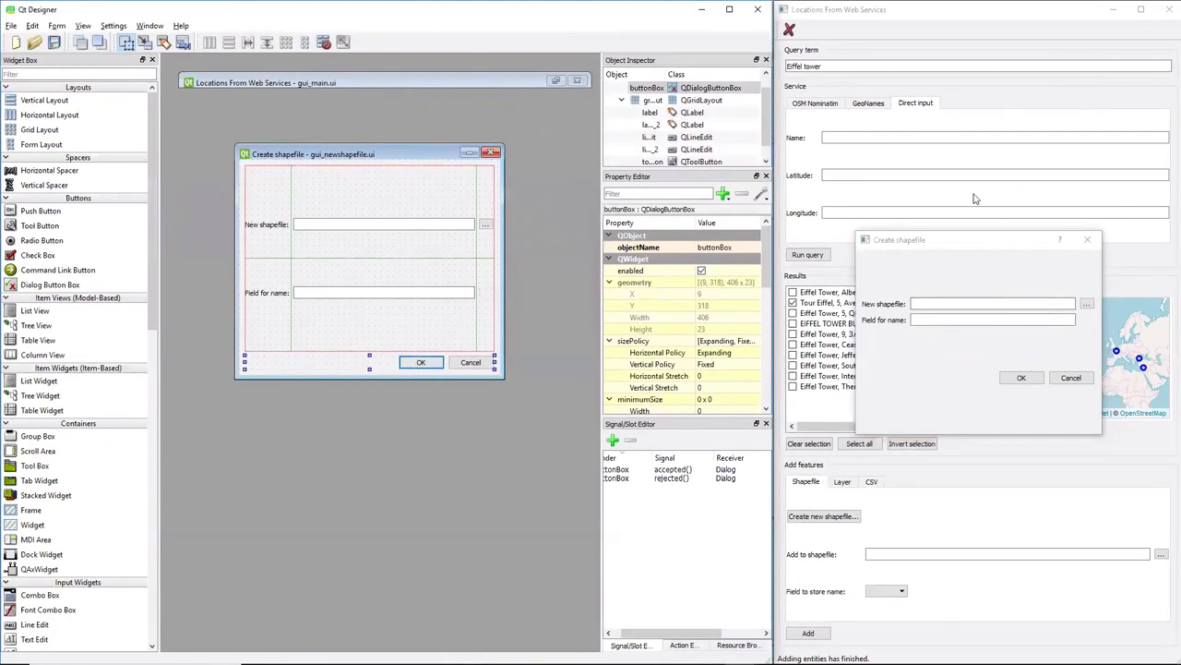
mouse_move(877, 183)
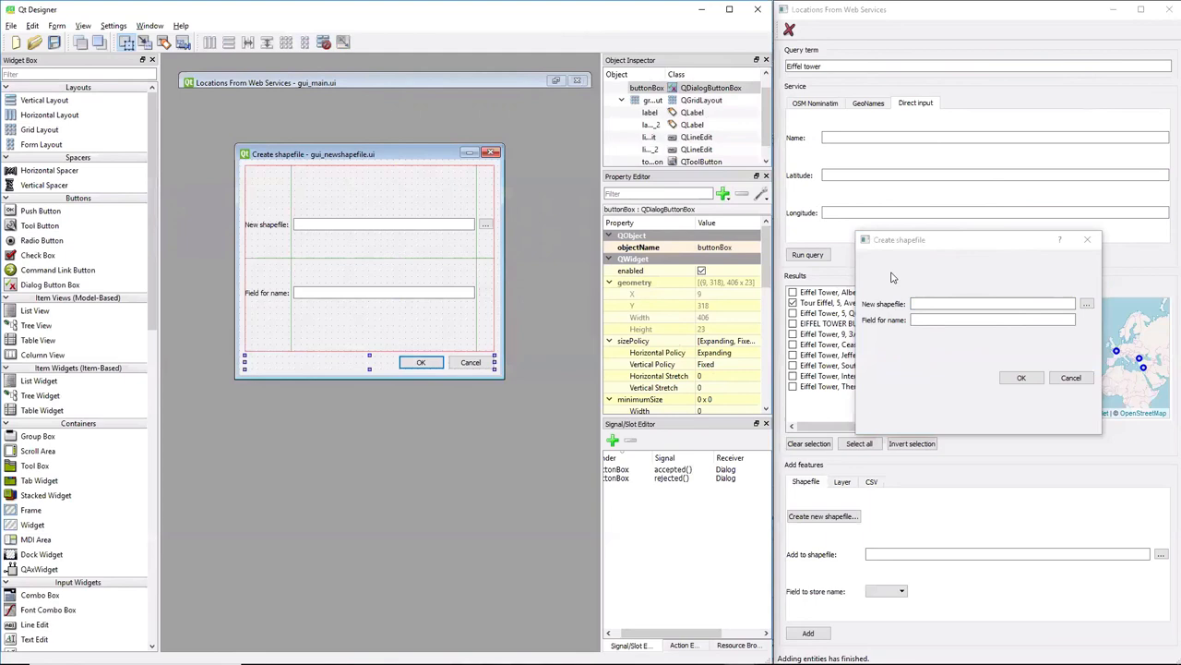
mouse_move(353, 447)
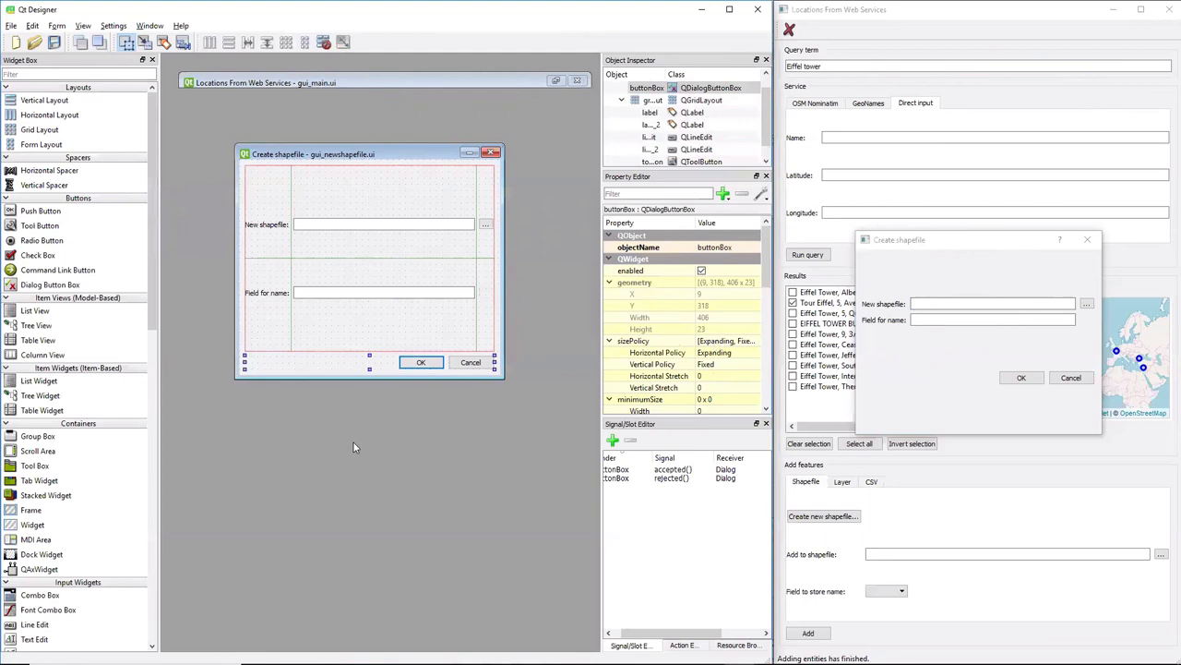